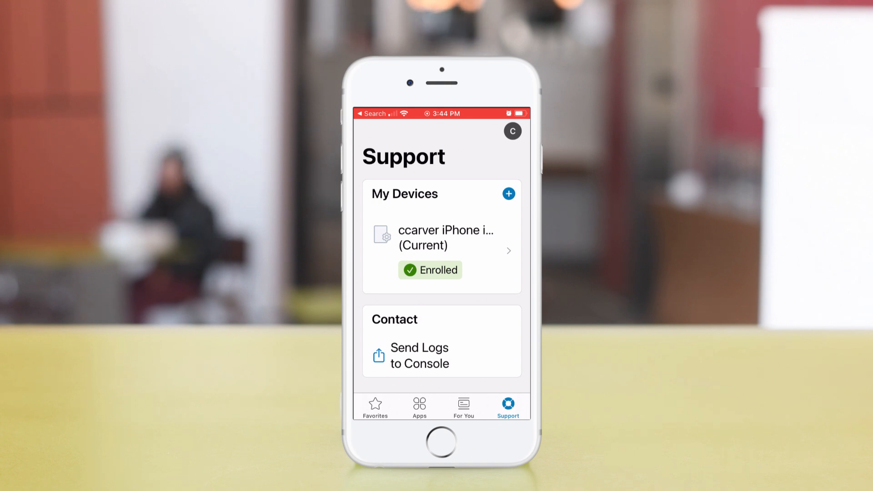
Open the current iPhone's Device Details from My Devices and scroll through its info.
left_click(506, 403)
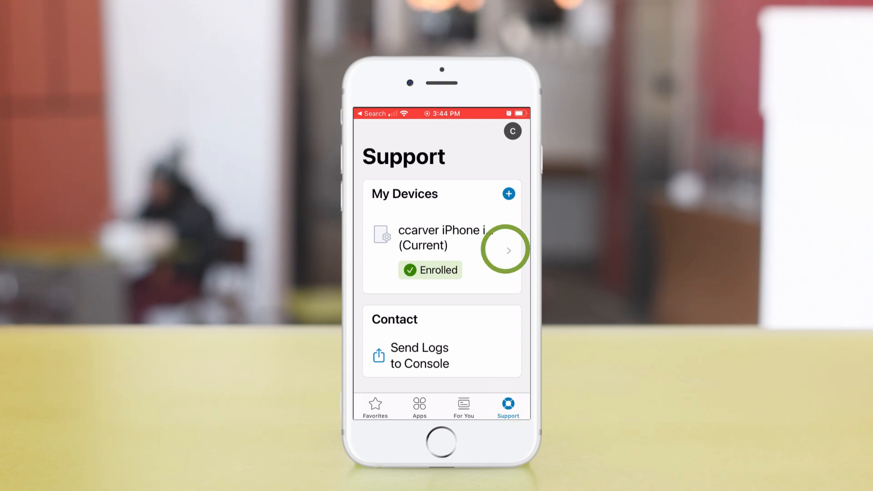
left_click(507, 250)
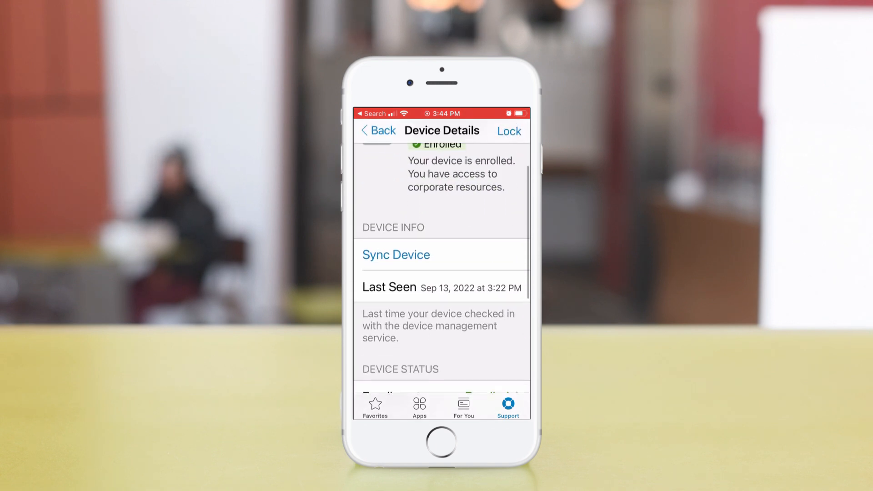
scroll("down", 3)
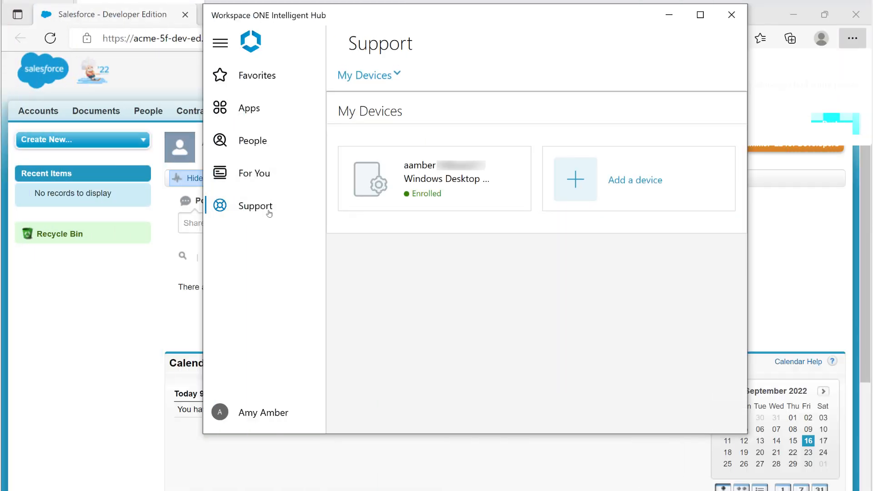
Open the Windows Desktop card and scroll to its Password Profile and User Cert profiles.
left_click(433, 178)
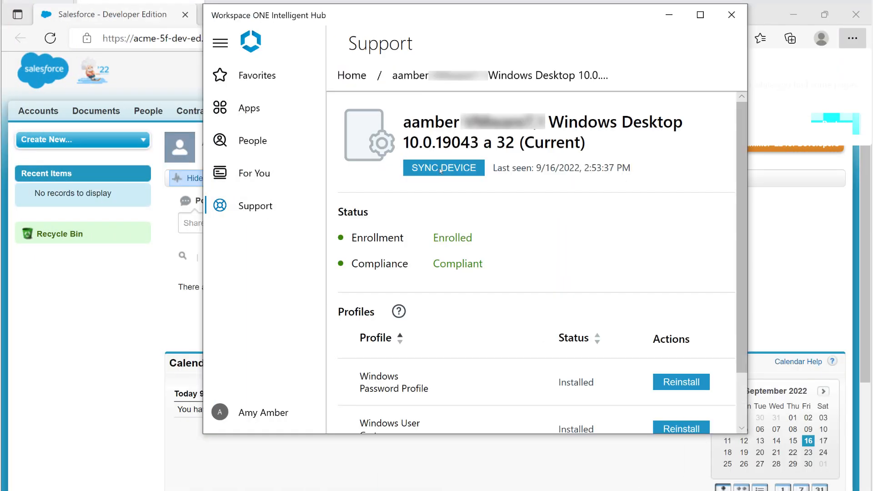
scroll("down", 3)
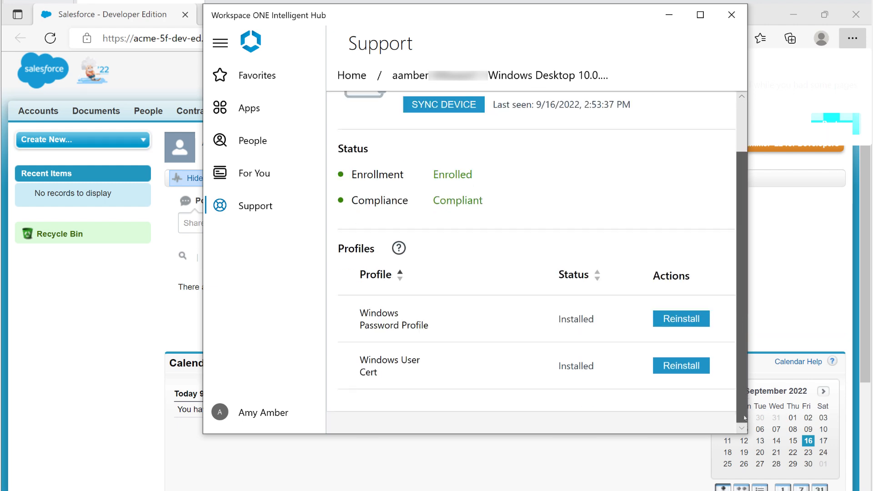